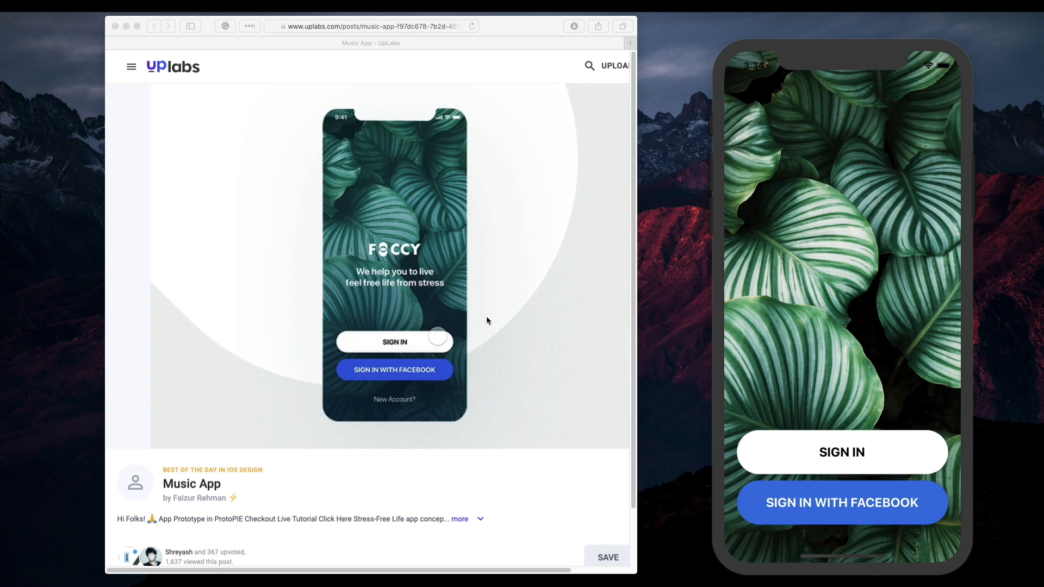
Step: Advance the UpLabs Music App prototype from its sign-in screen to the home screen
click(394, 342)
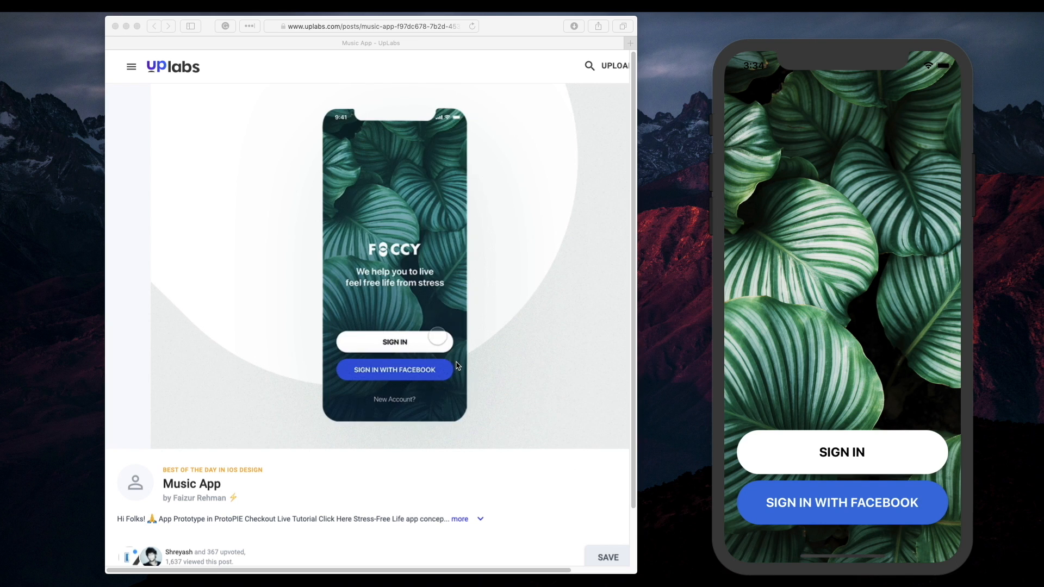
click(394, 341)
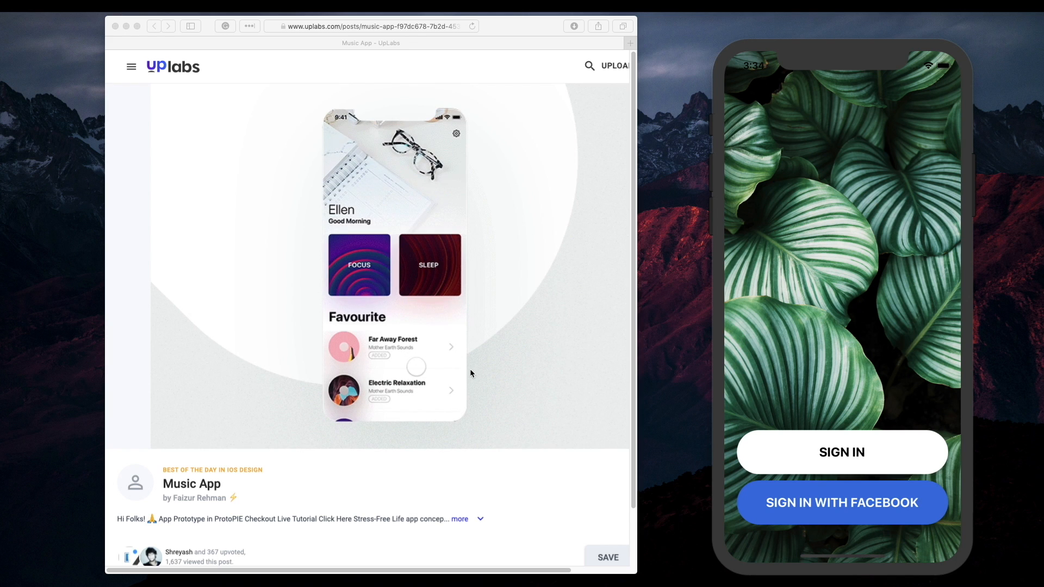
click(360, 265)
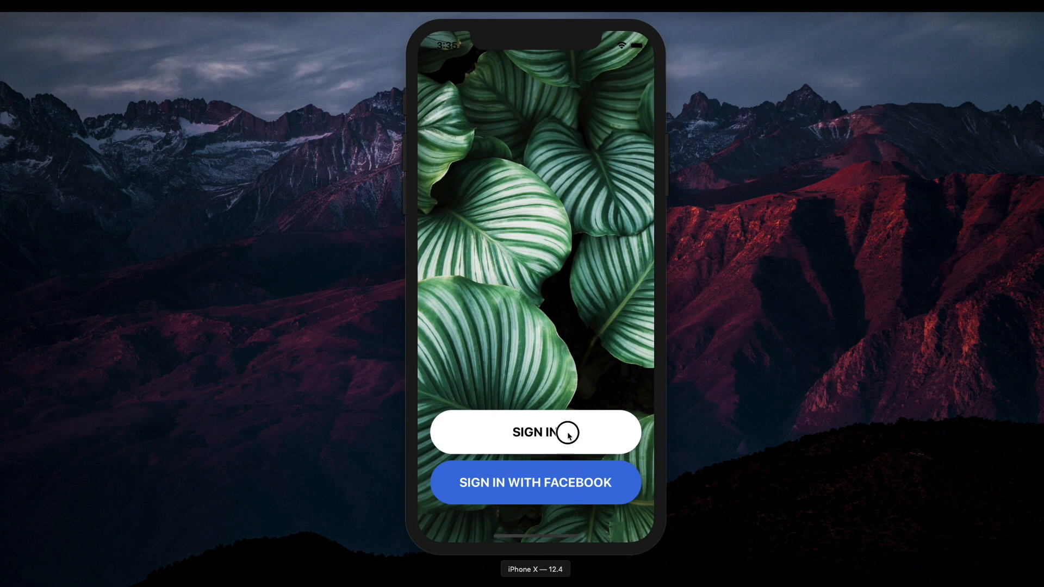
Step: Open the email and password sign-in form, close it back to the welcome screen, then reopen it
click(557, 433)
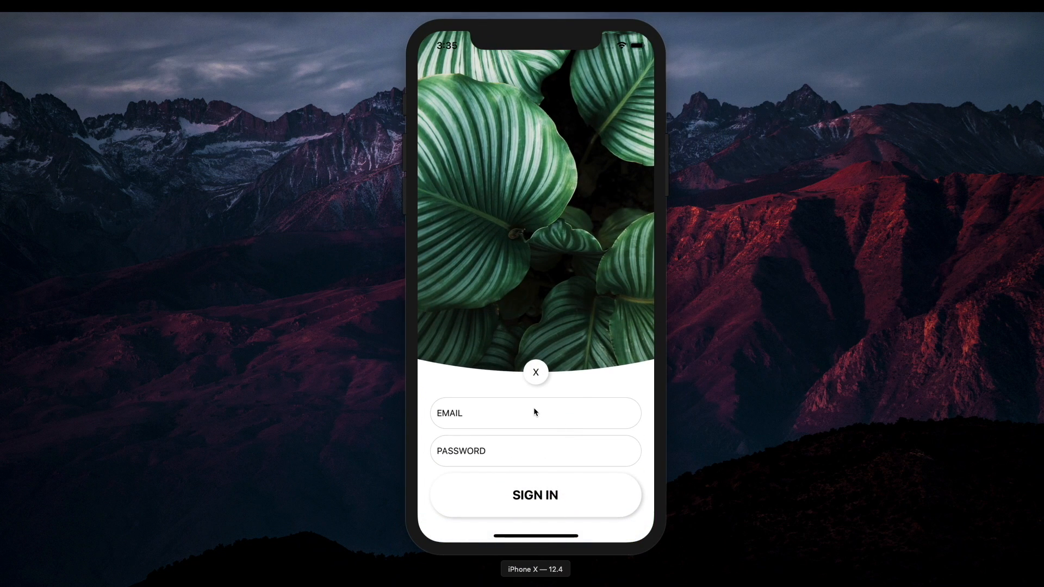
mouse_move(558, 446)
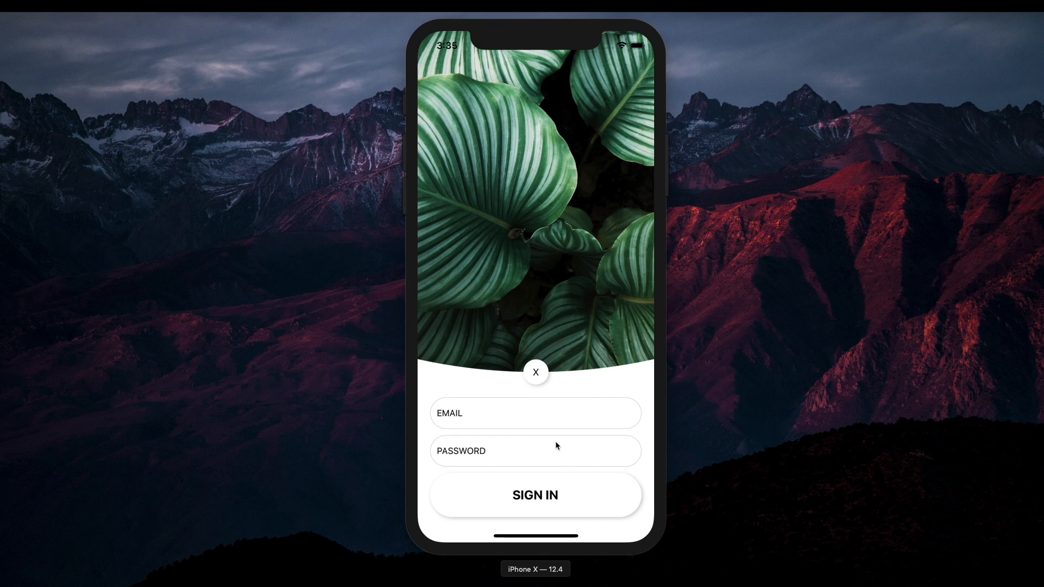
mouse_move(515, 314)
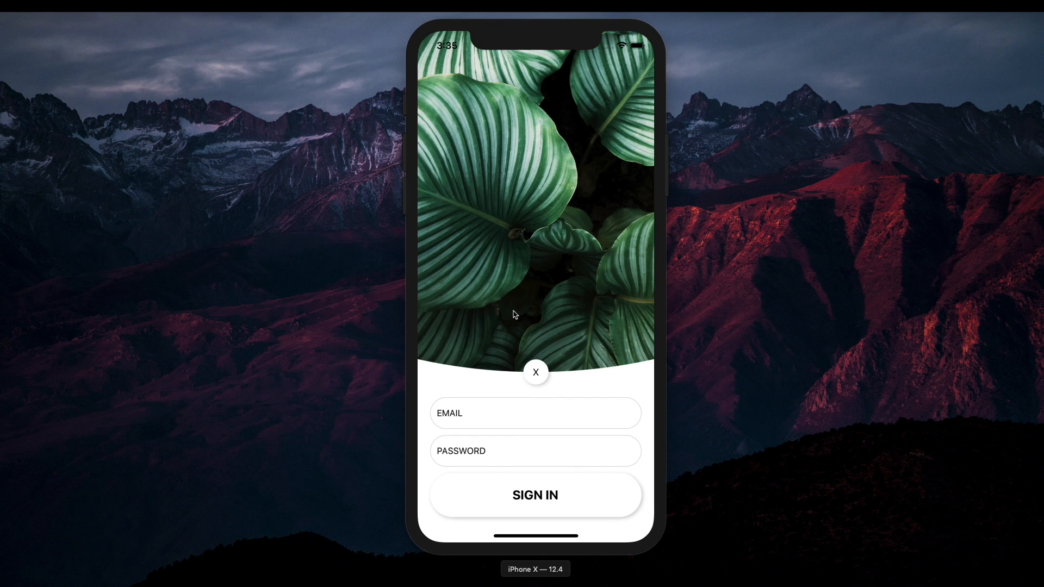
mouse_move(533, 382)
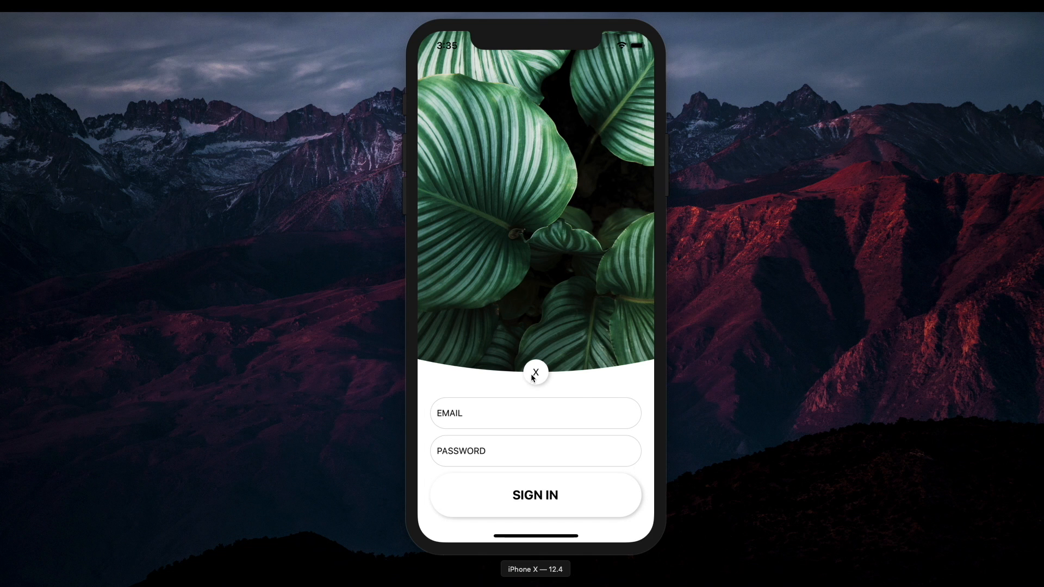
click(535, 372)
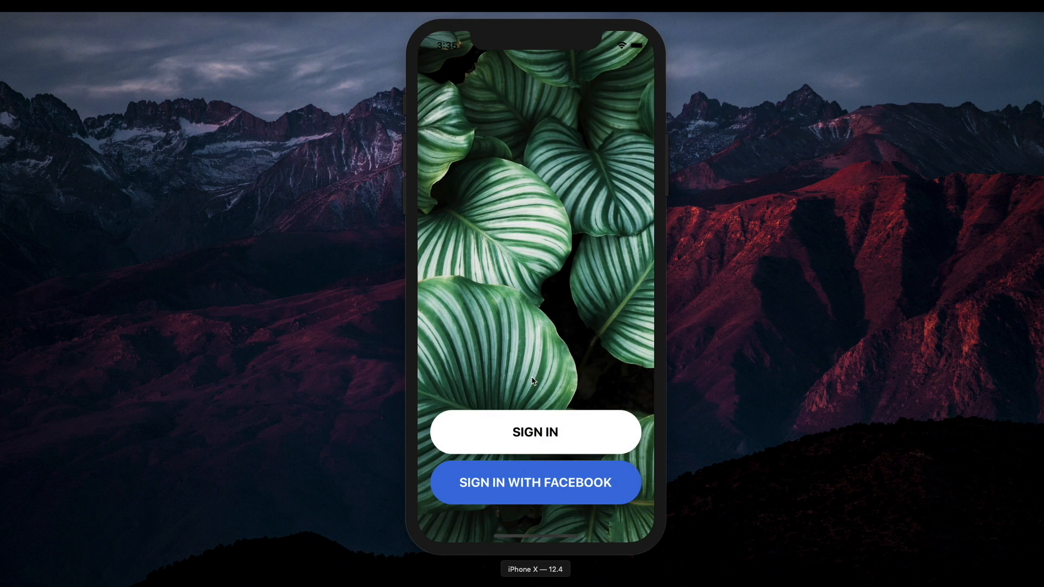
click(535, 431)
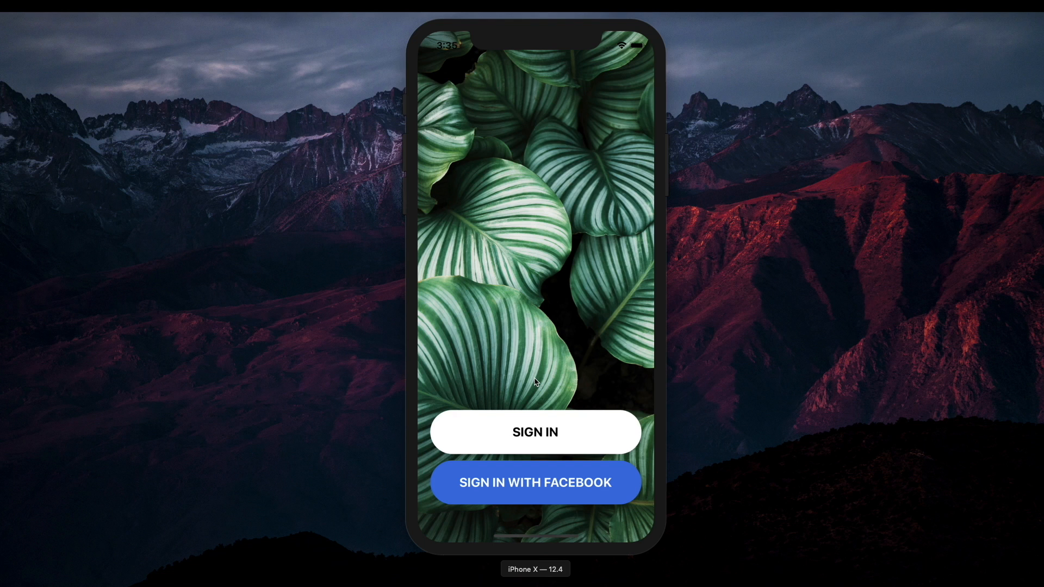
mouse_move(529, 366)
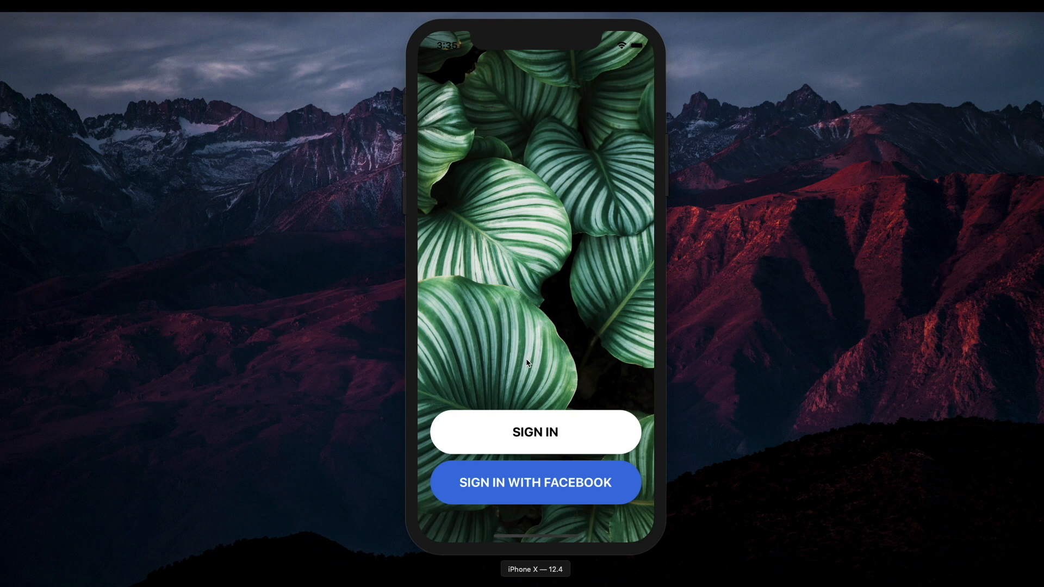
mouse_move(531, 426)
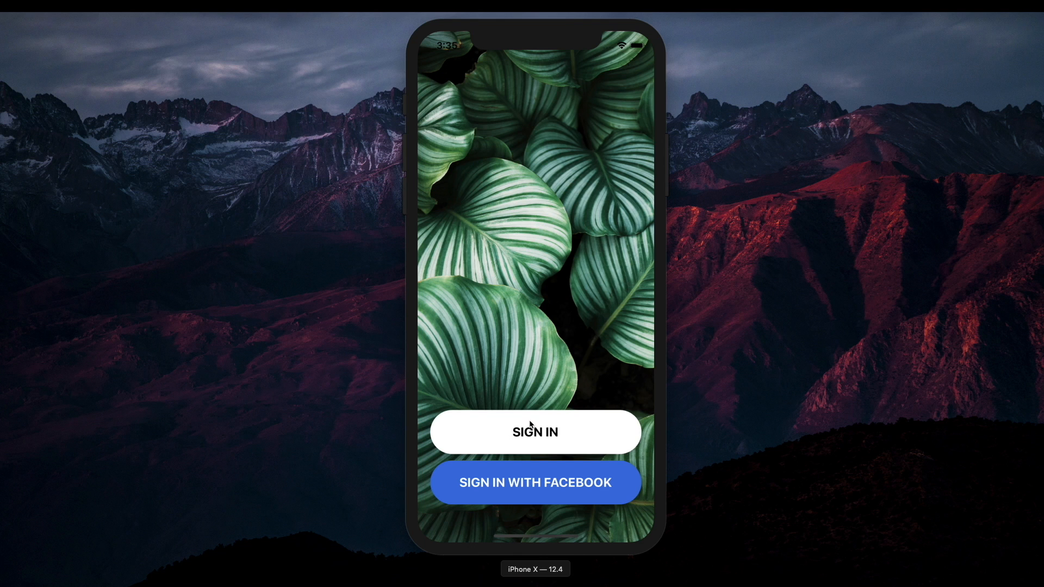
click(535, 432)
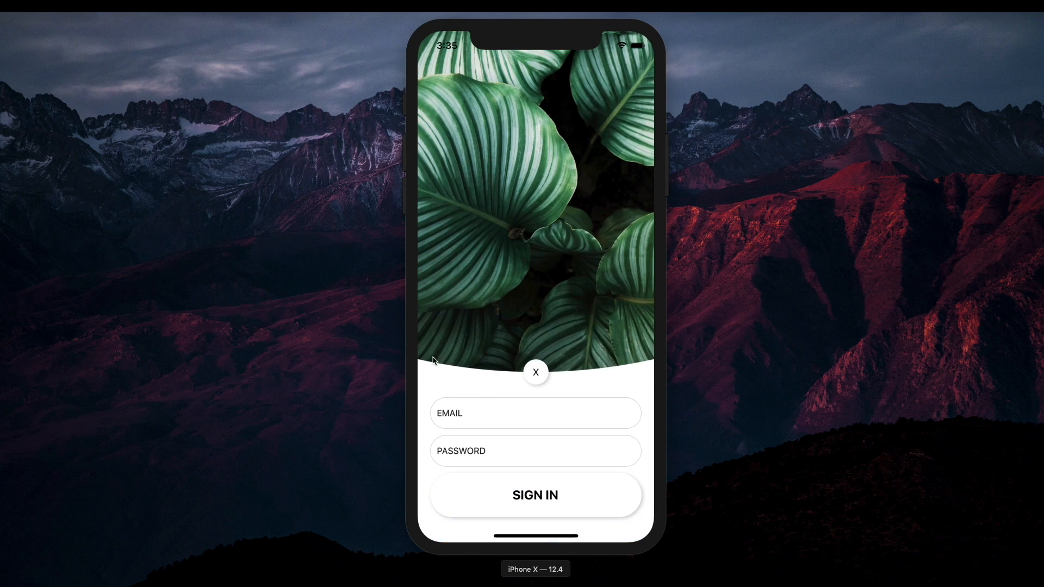
mouse_move(690, 406)
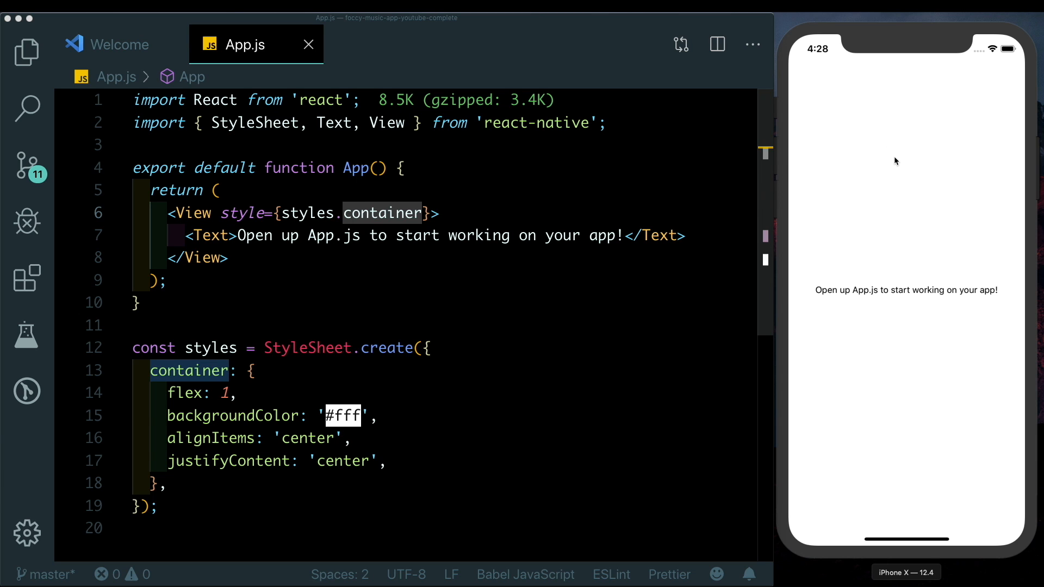
mouse_move(96, 167)
text(im)
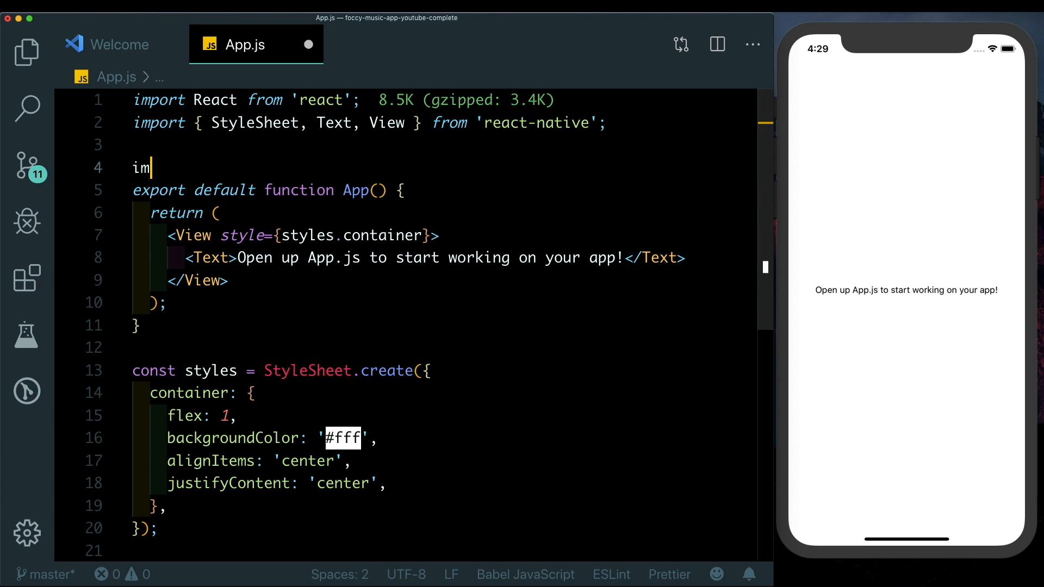
Step: Import Asset from expo and rewrite App as a class with a constructor setting state isReady: false
text(port {Asset} from 'expo)
click(269, 191)
text(l)
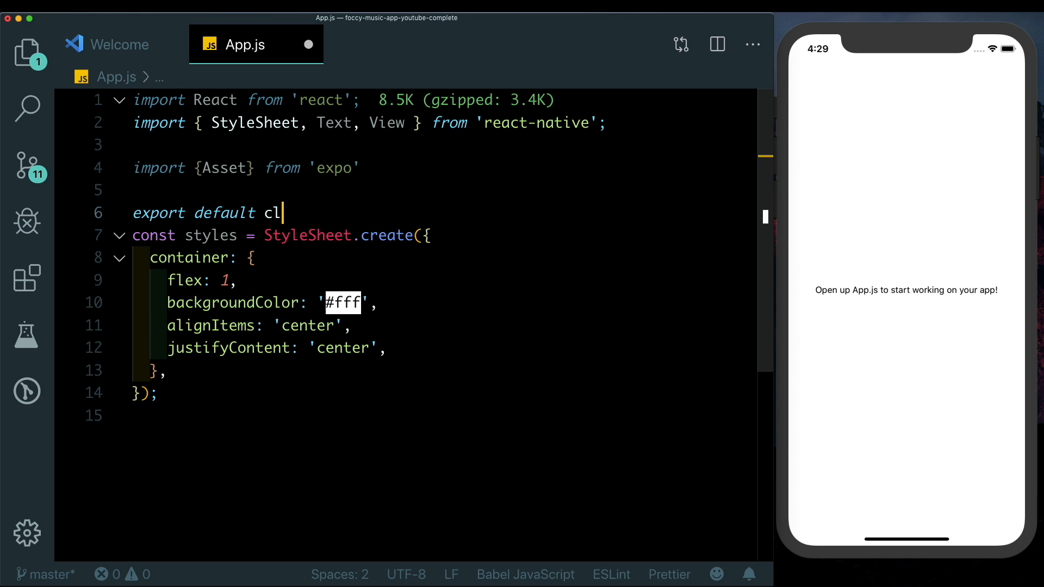
text(ass App extends React.Component)
text(render()
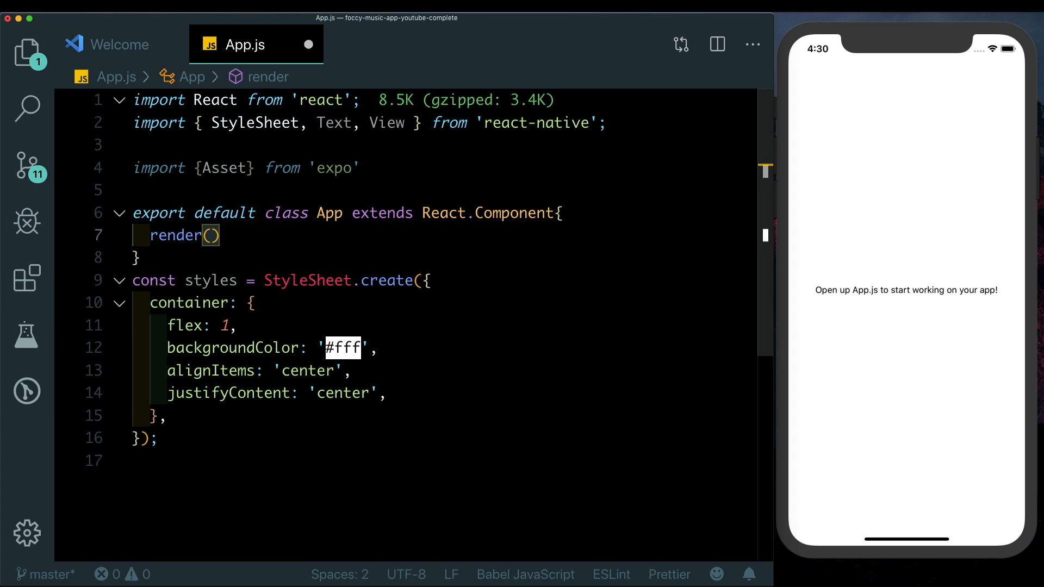
text({)
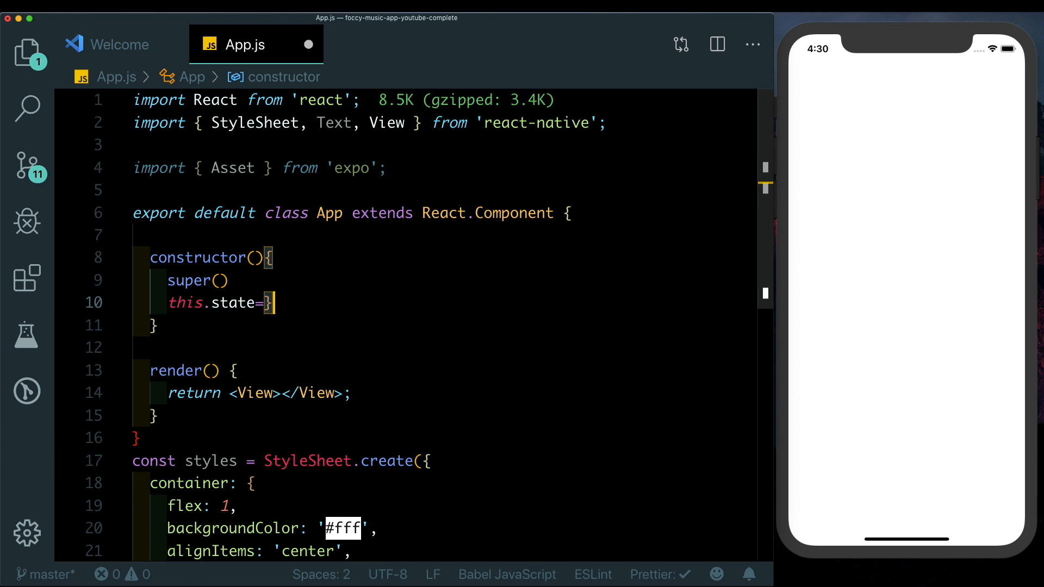
text(isReady:fals)
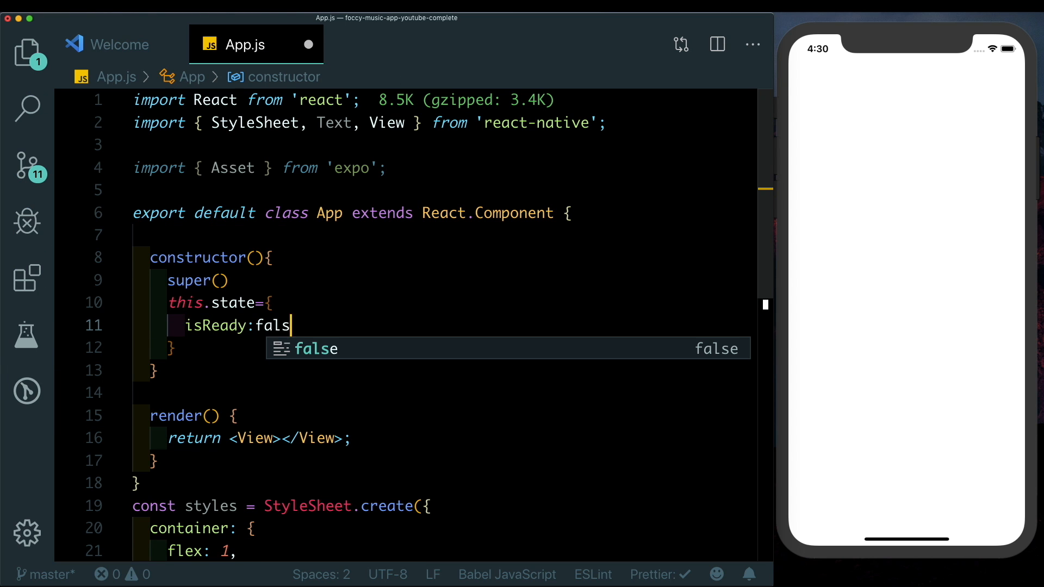
key(Tab)
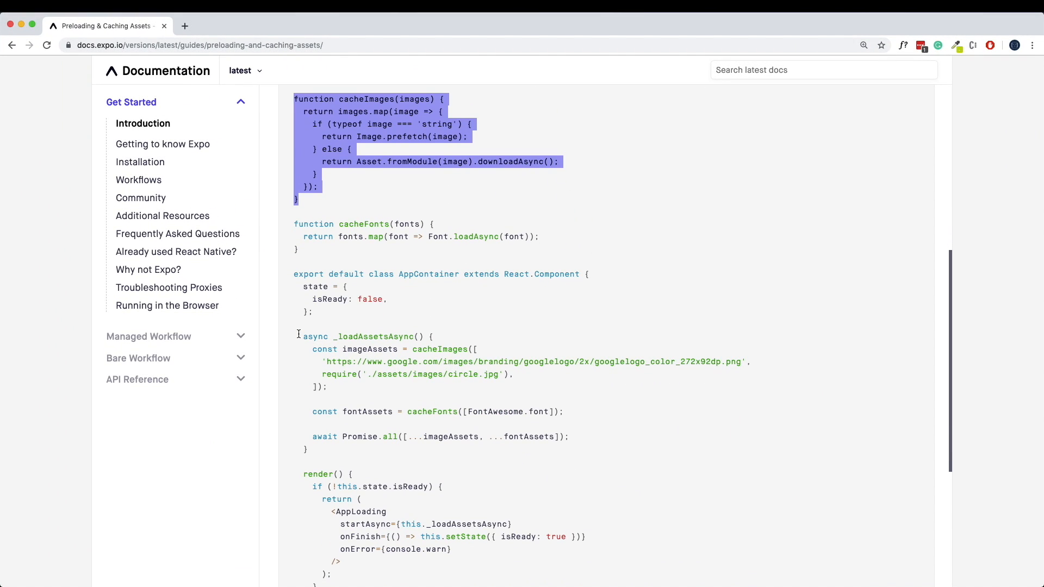
Step: Select and copy the async _loadAssetsAsync method code from the Expo docs page
click(301, 335)
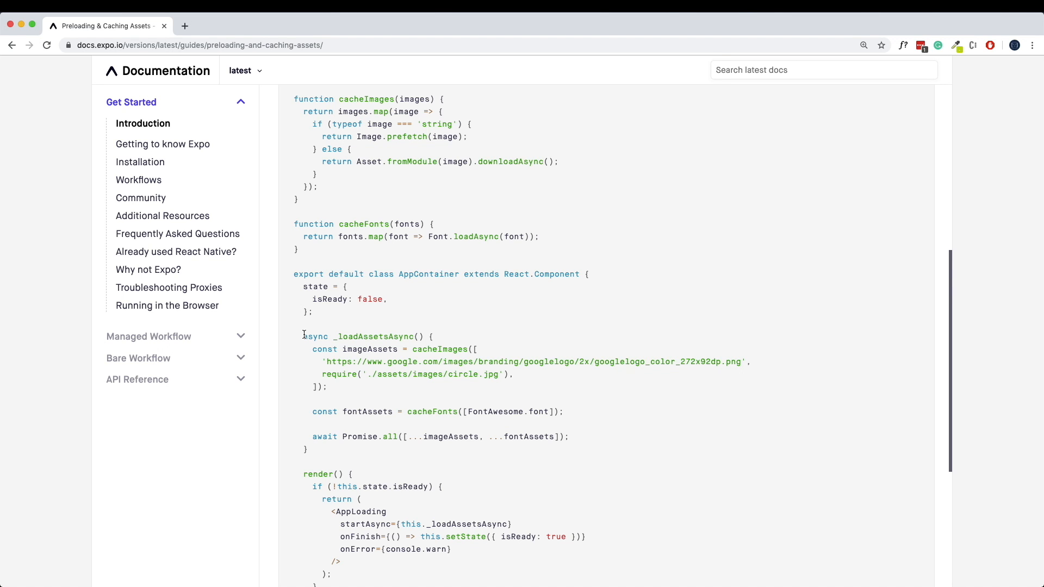
drag(304, 336, 346, 449)
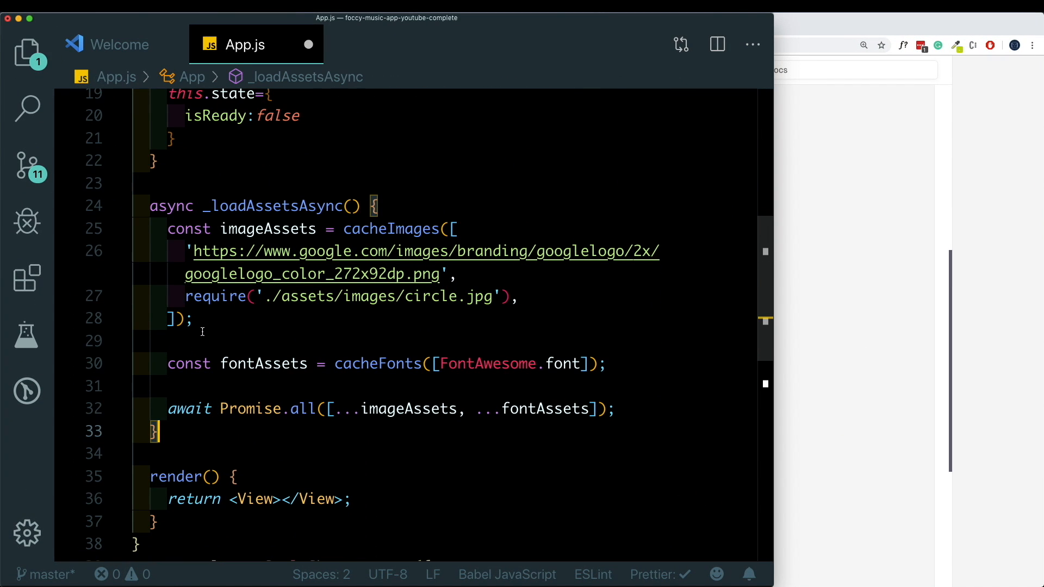
Step: Remove the example Google logo image URL from the pasted _loadAssetsAsync method
click(302, 252)
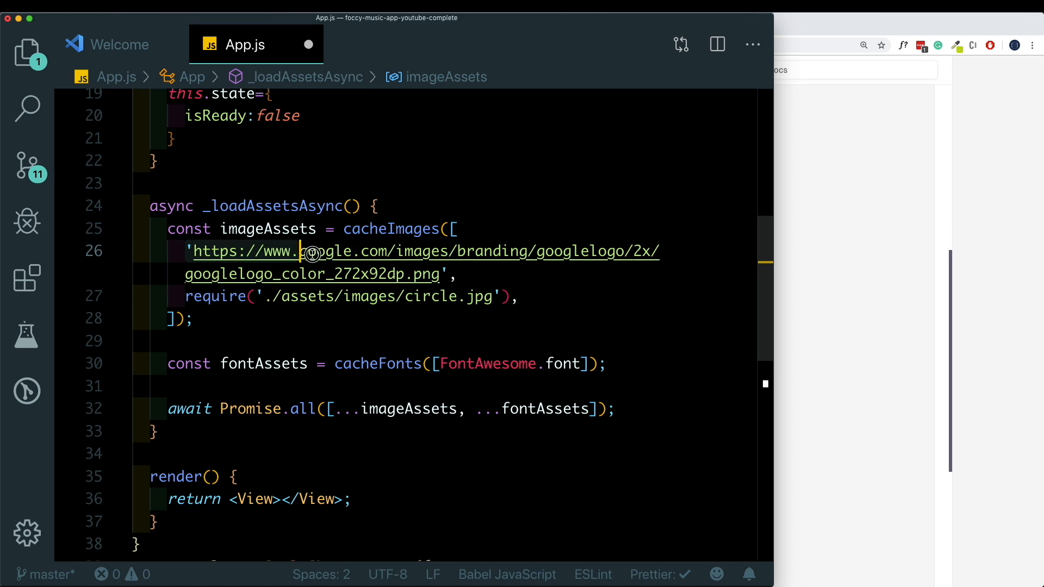
key(Backspace)
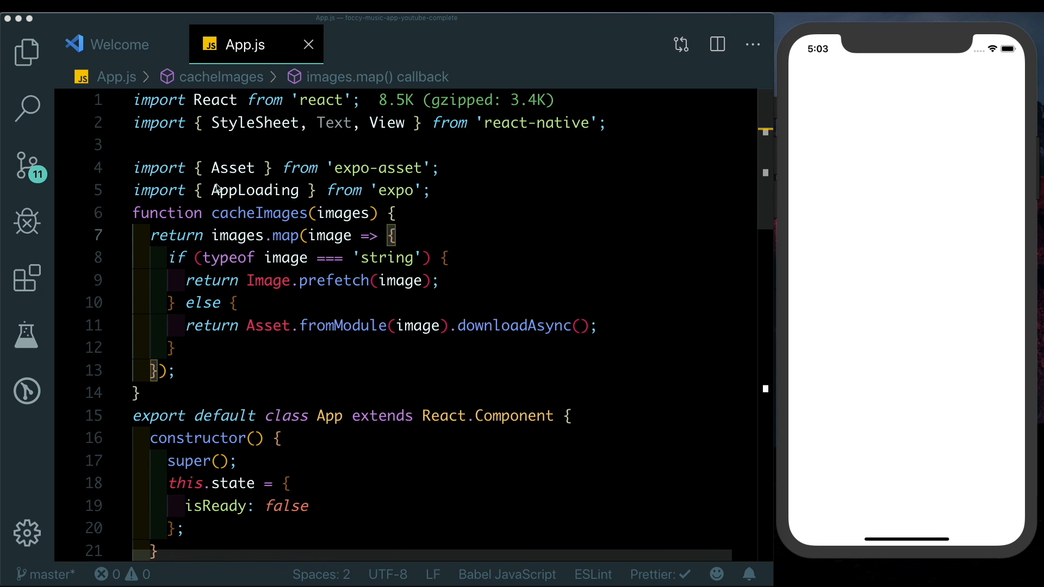
Step: Create app/index.js with a class component snippet named MusicApp
click(26, 51)
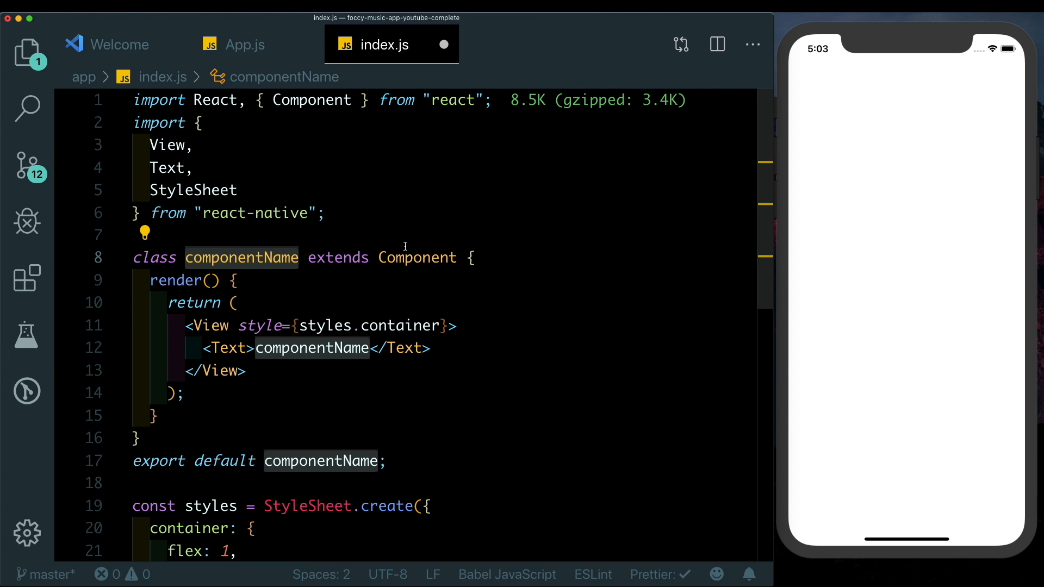
text(MusicApp)
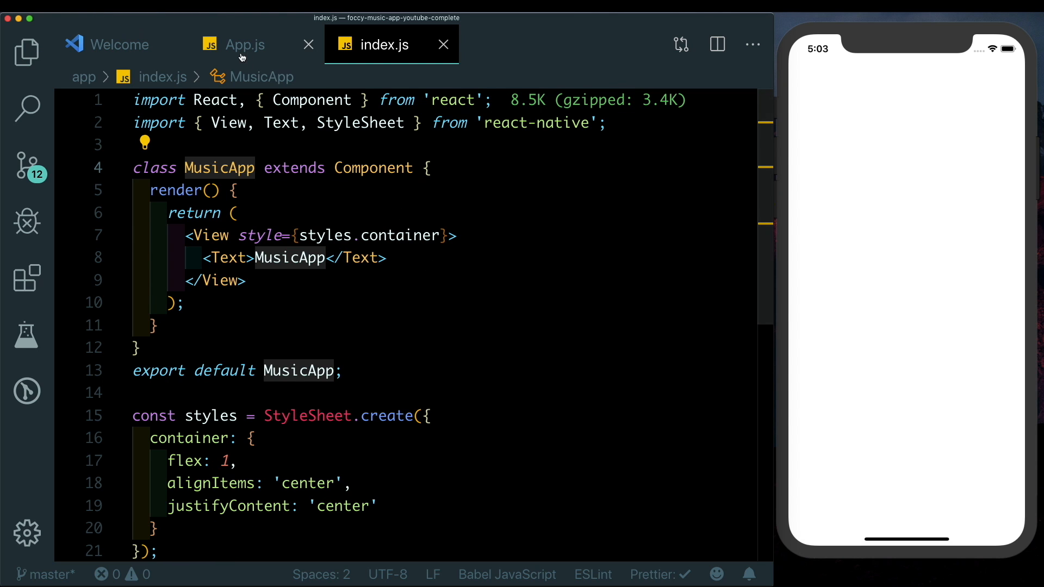
Step: Add `import MusicApp from './app'` to App.js and render <MusicApp/> once assets load
click(244, 45)
text(import M)
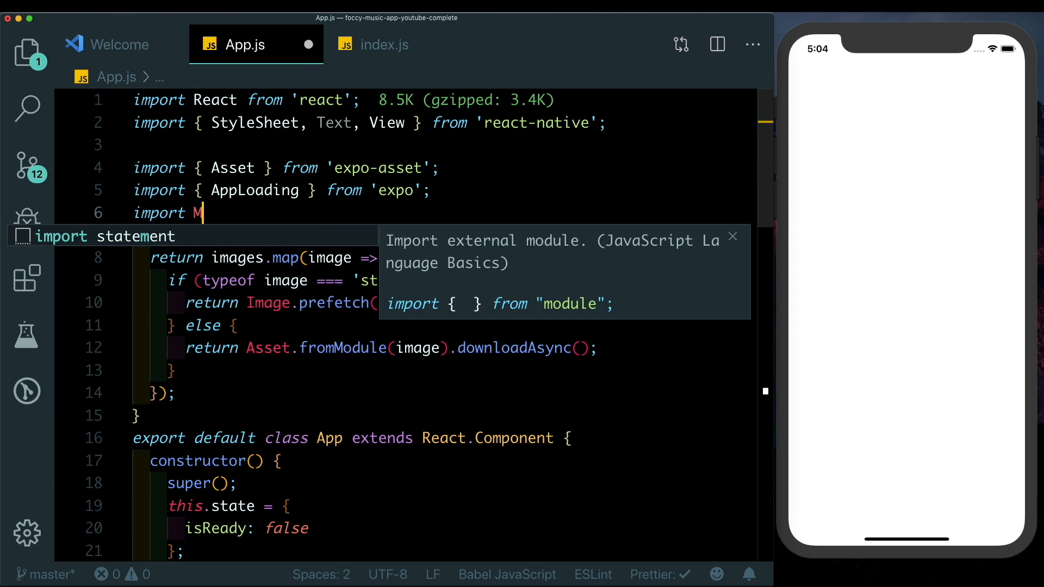
text(usicApp from ;)
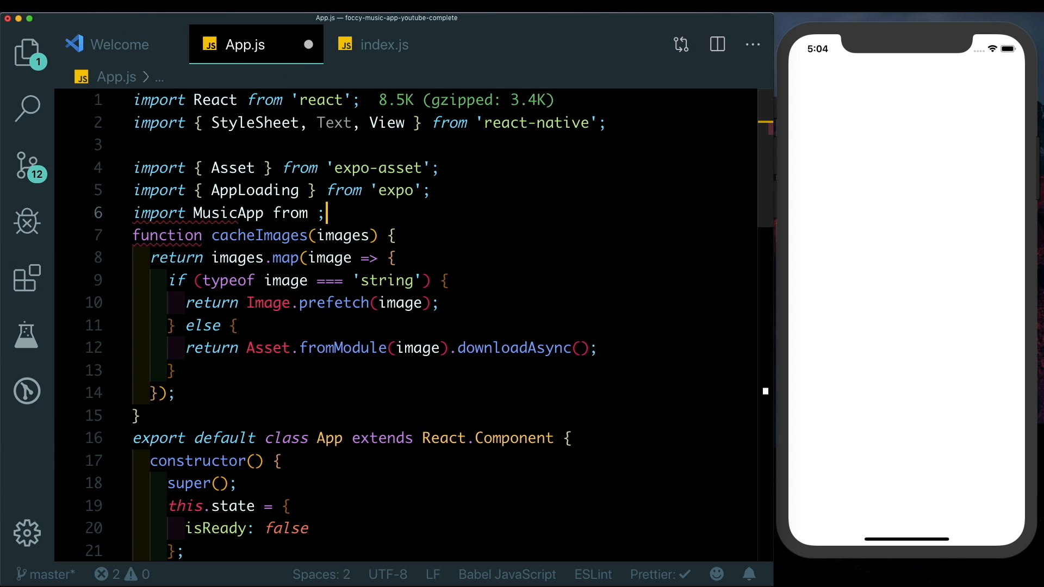
text('./app)
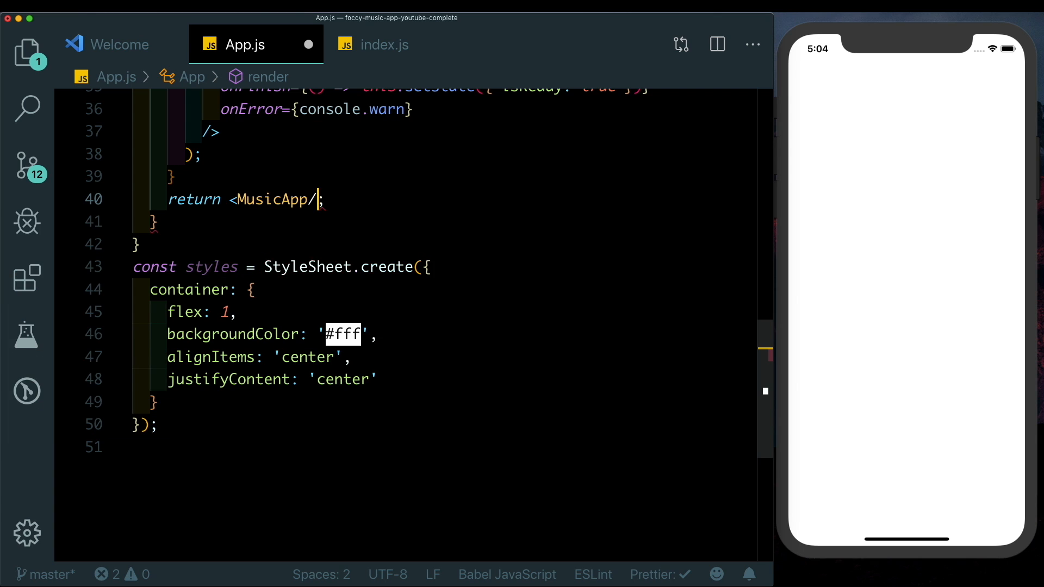
click(385, 44)
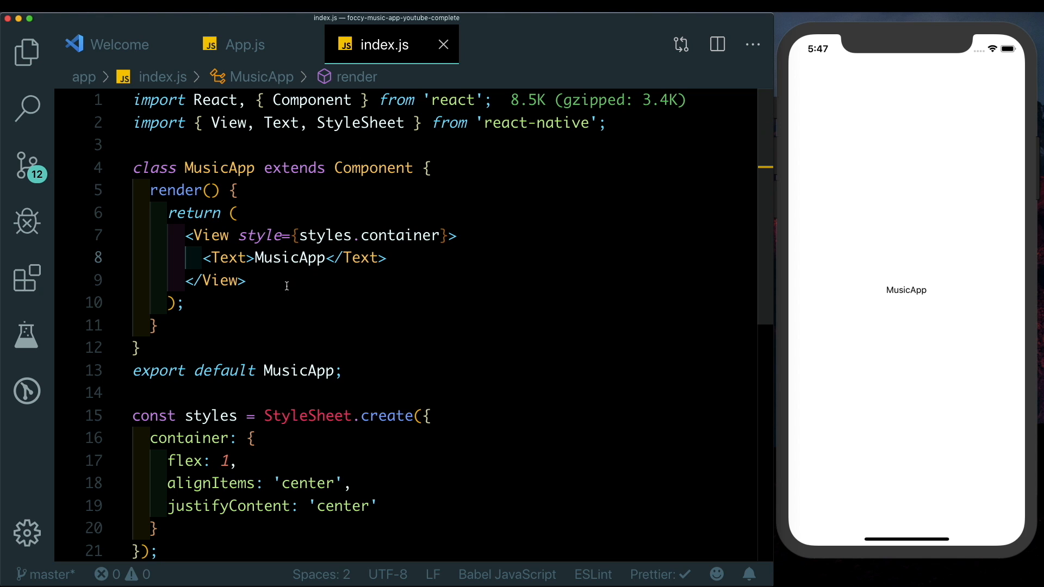
Step: Wrap MusicApp's content in a View styled flex 1 with a white background
text(<View style>)
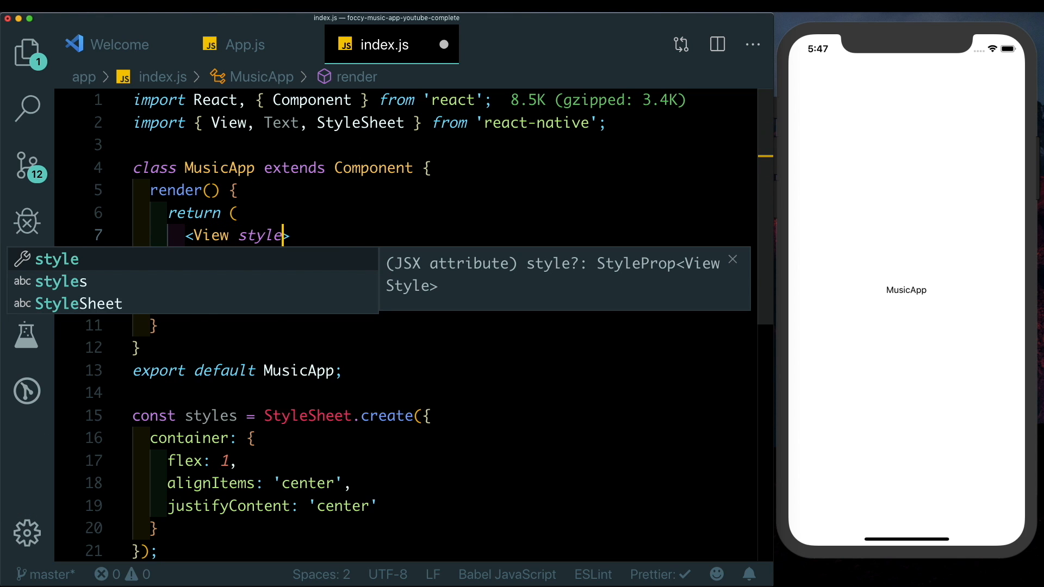
text(={{}}>)
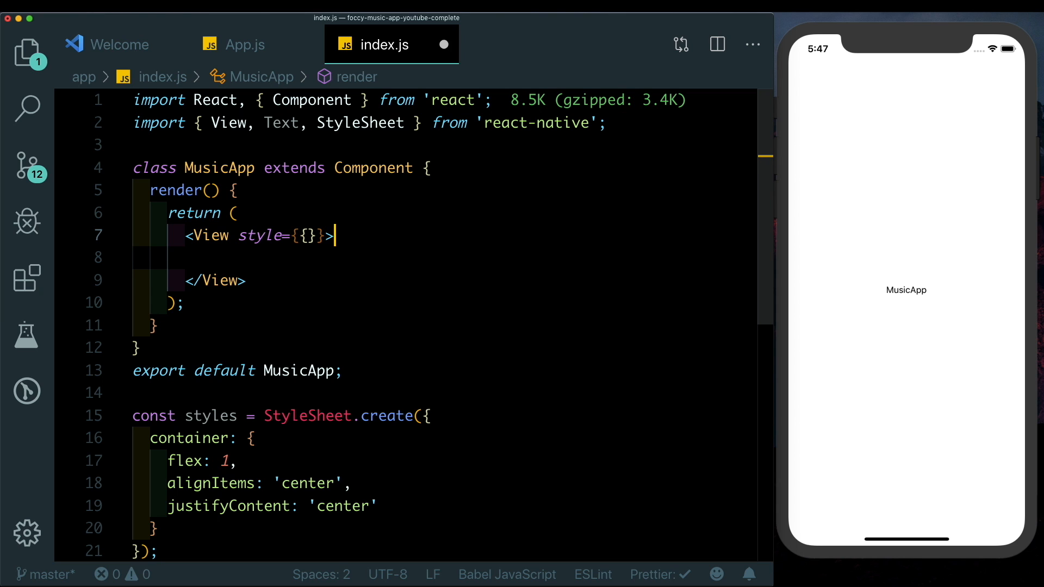
text(flex:1,)
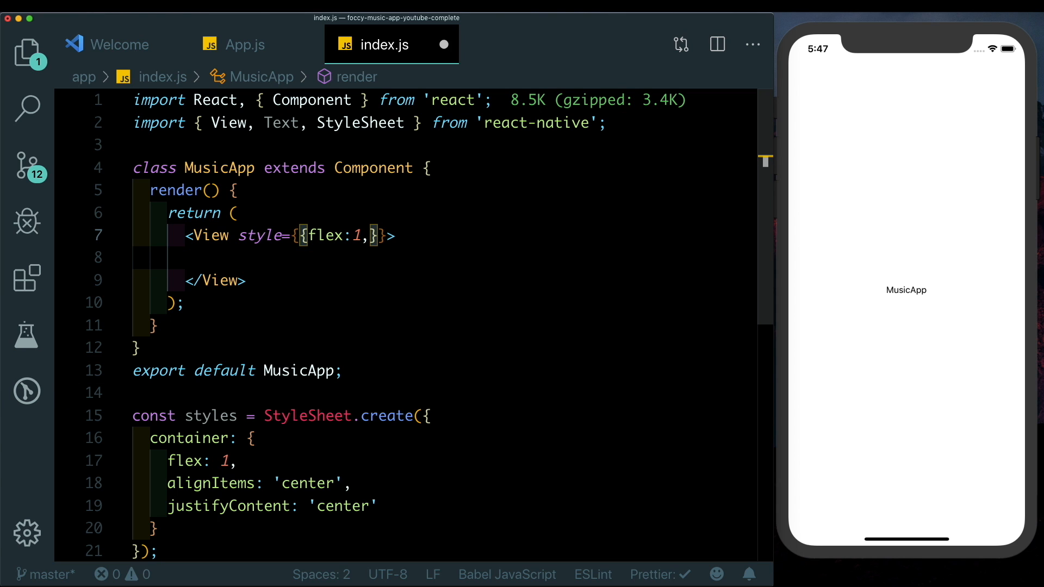
text(backgroundColor:'white)
text(source={require()
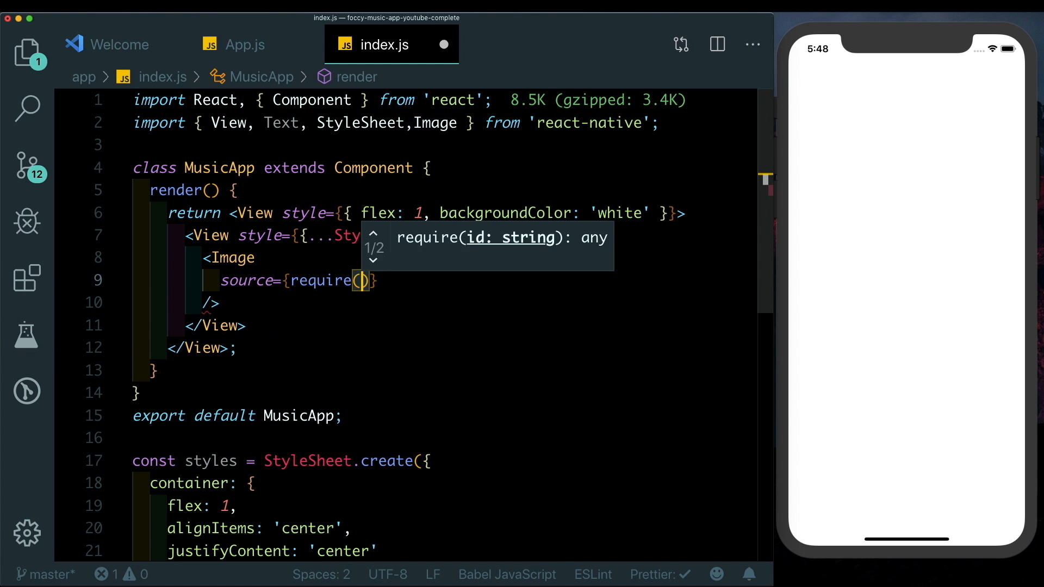
Step: Add an Image requiring ../assets/bg.jpg styled flex 1 with null height and width to fill the screen
text('../assets/')
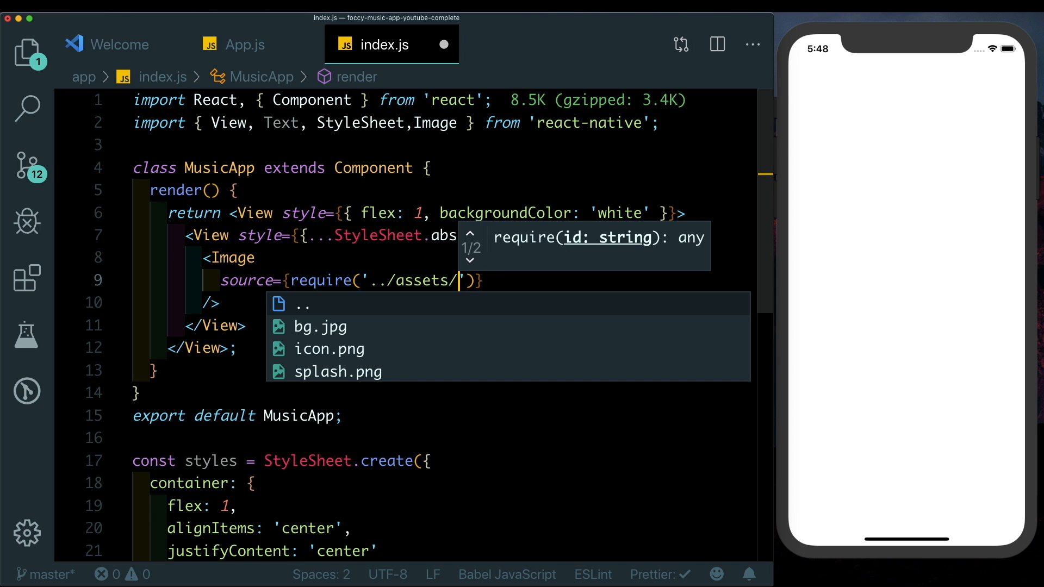
click(319, 327)
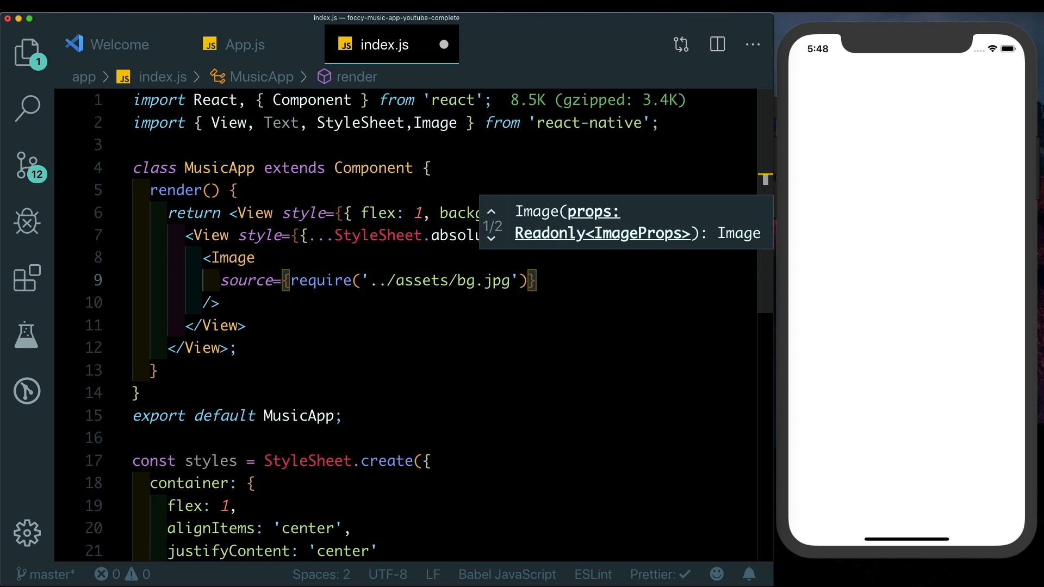
text(style={{flex:1,height:null,w)
text(<View>)
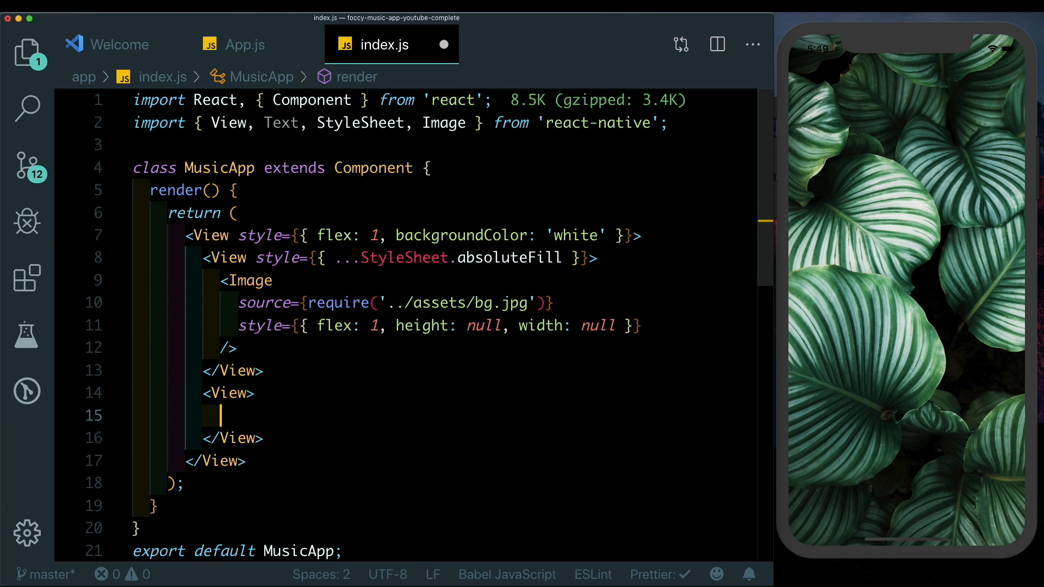
Step: Import Dimensions and style the lower View with height / 3 and a white background
text(style={{height:)
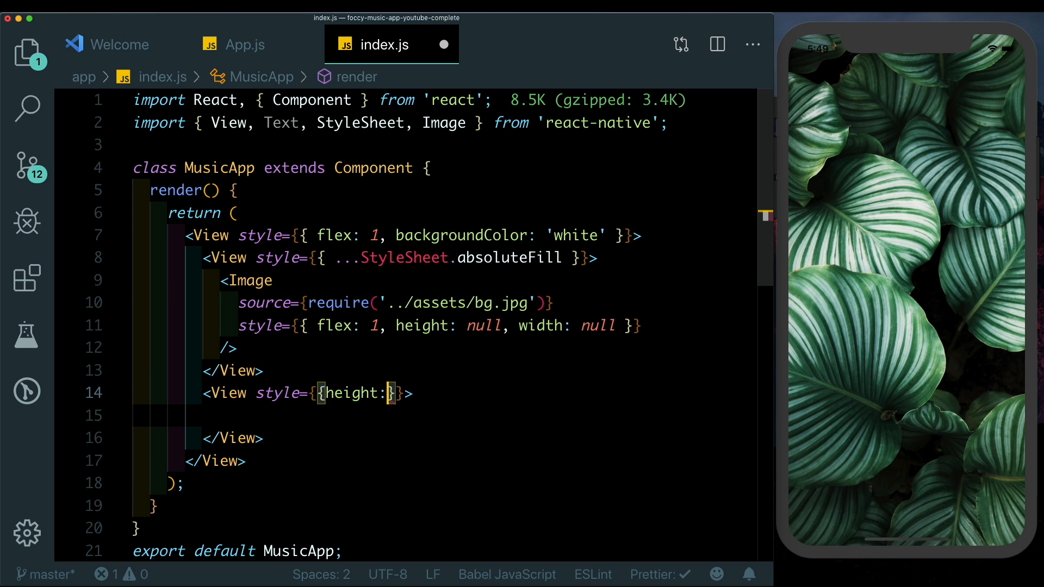
text(,Dime)
text(height/)
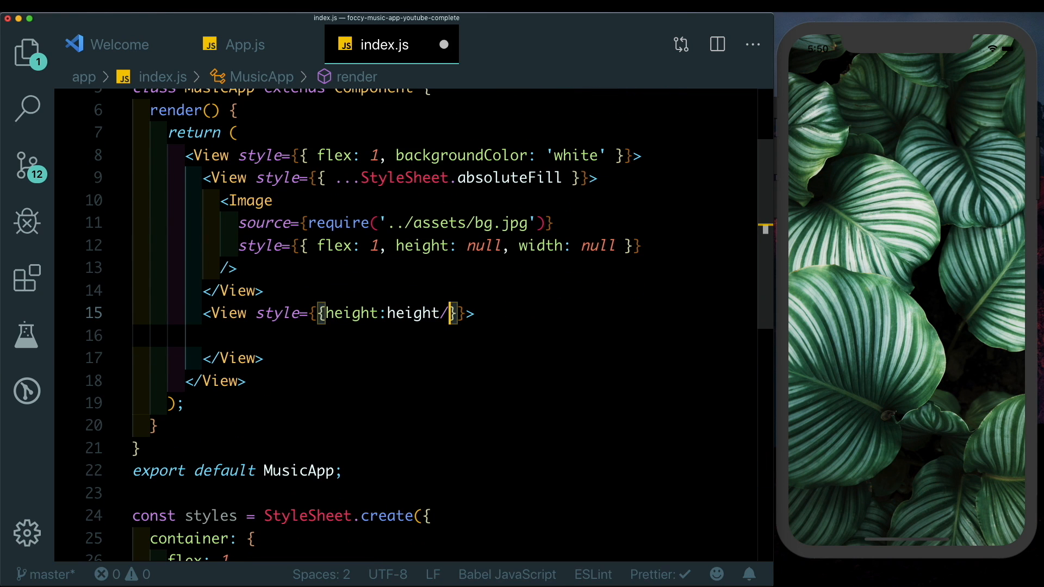
text(3,backgroundColor:'white')
text(justifyContent: 'flex-end)
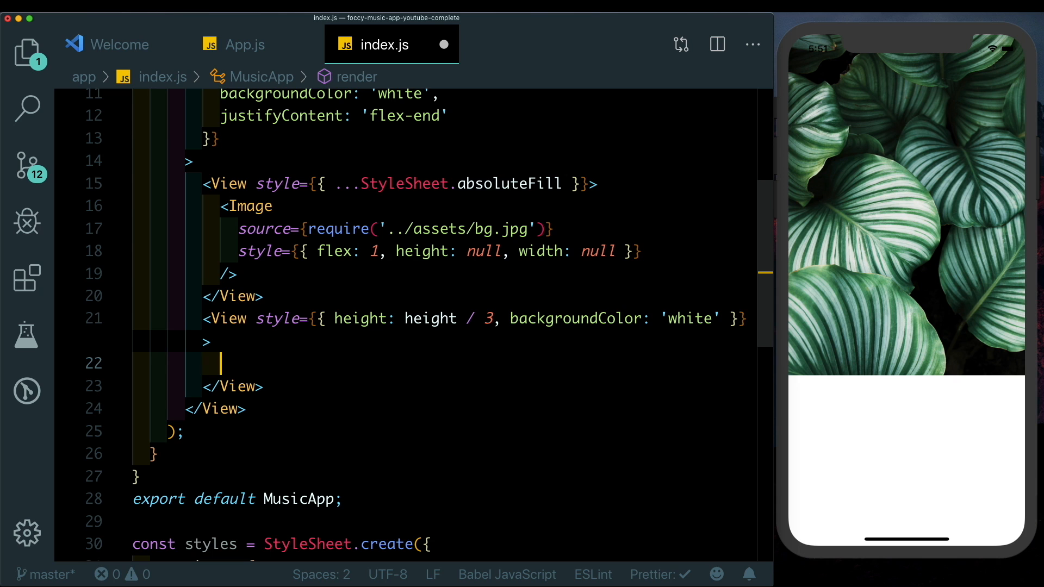
Step: Add a styles.button View with SIGN IN text, styled white, height 70, marginHorizontal 20, borderRadius 35
text(<View style={styles.button}>)
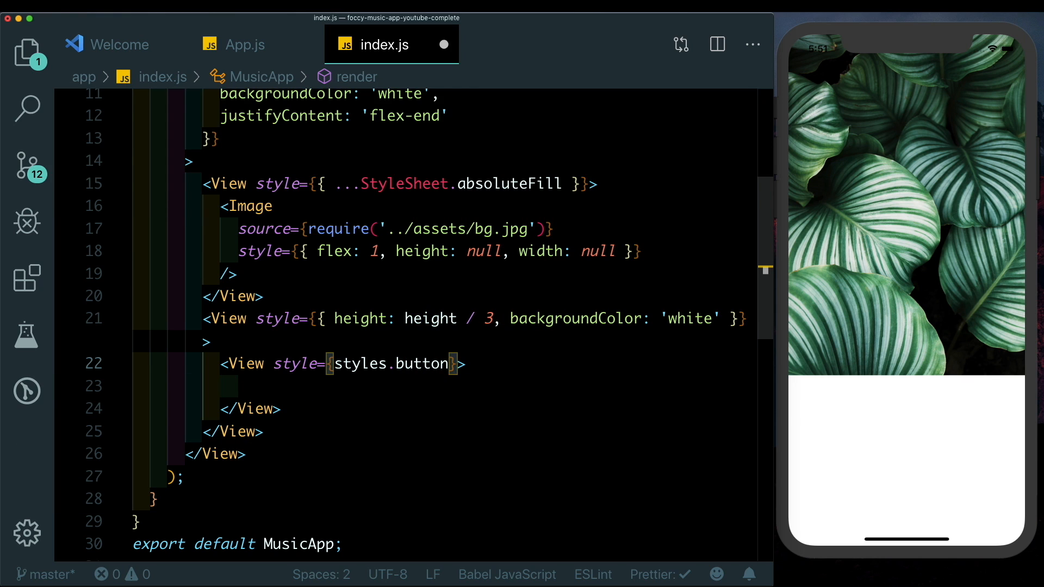
text(<Text></Text>)
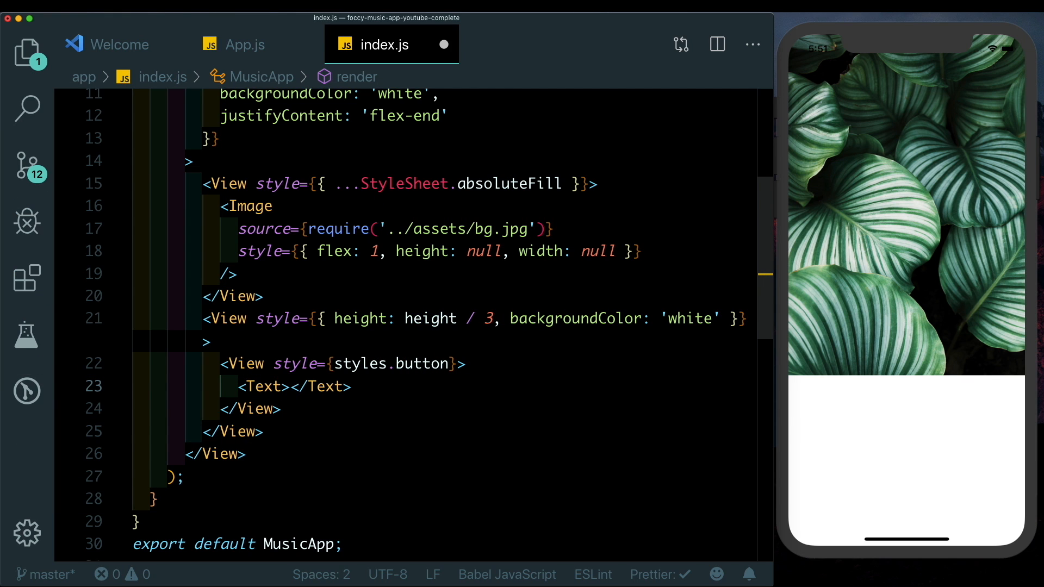
text(SIGN IN)
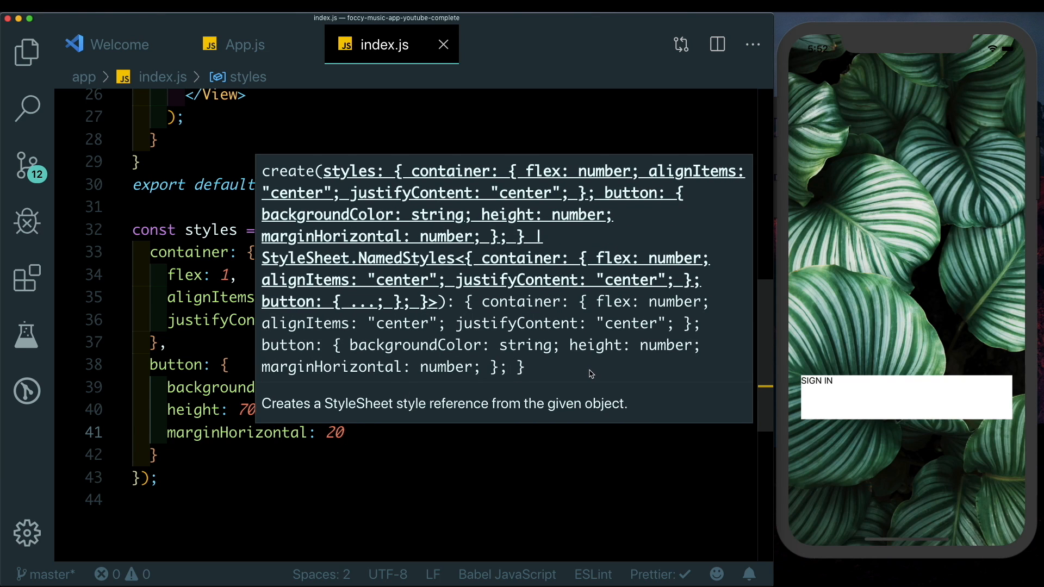
text(borderRadius)
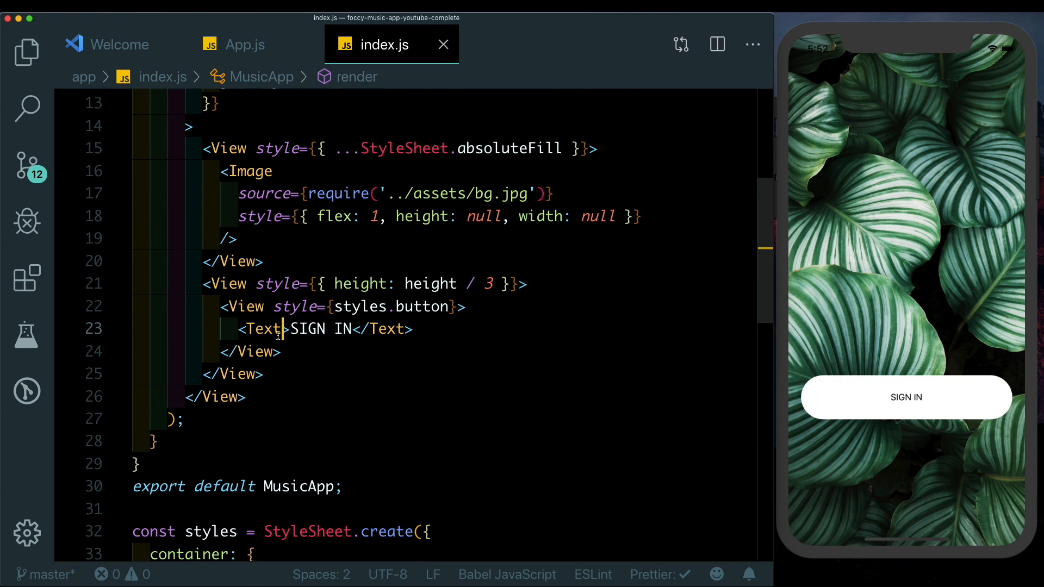
text(style={{ fontSize: 20, fontWeight: 'bold')
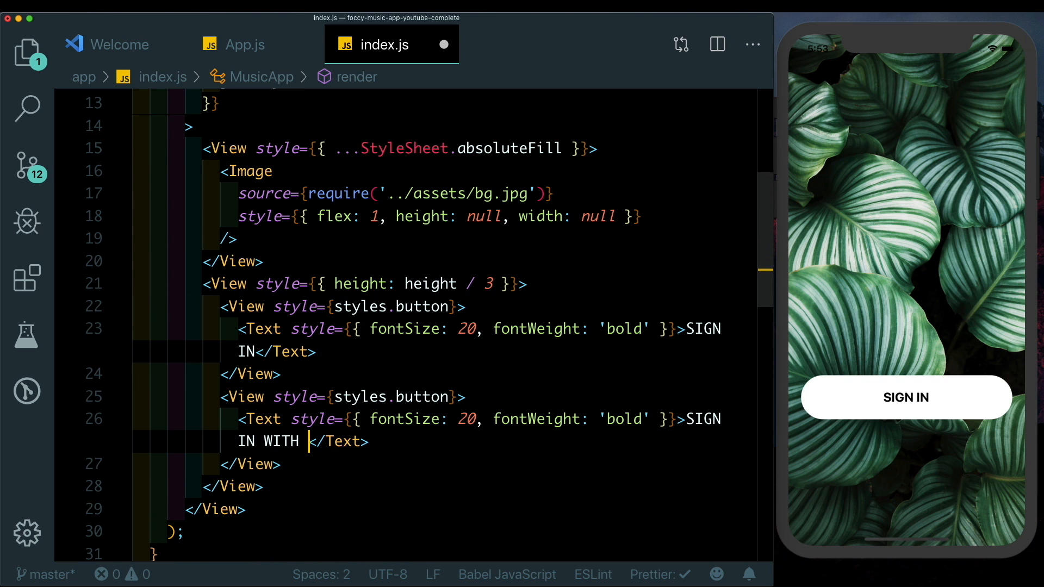
Step: Label the duplicated button 'SIGN IN WITH FACEBOOK' with backgroundColor '#2E71DC' and white text
text(FACEBOOK)
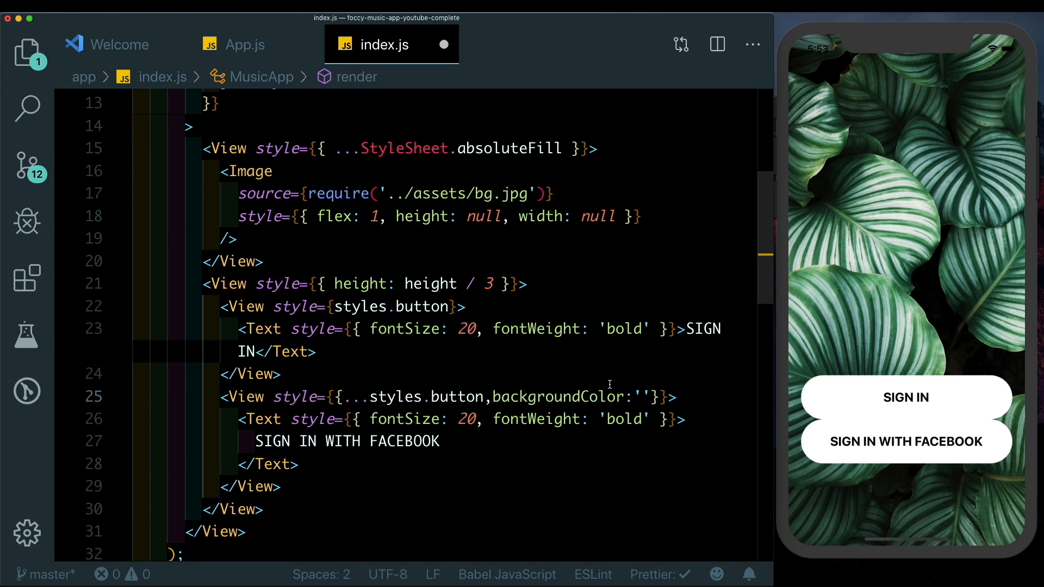
text(#2E71DC)
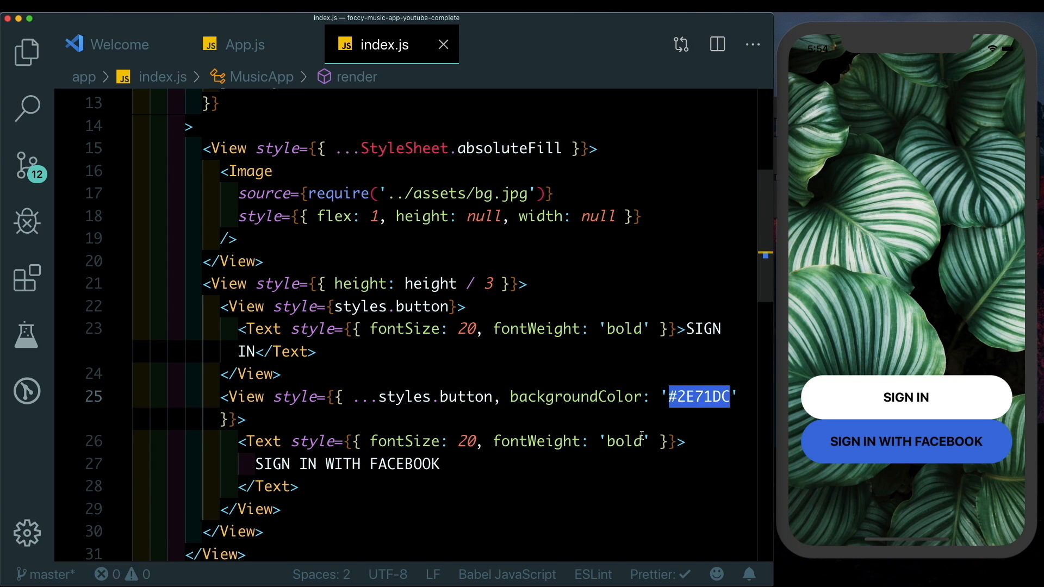
text(, color: 'white')
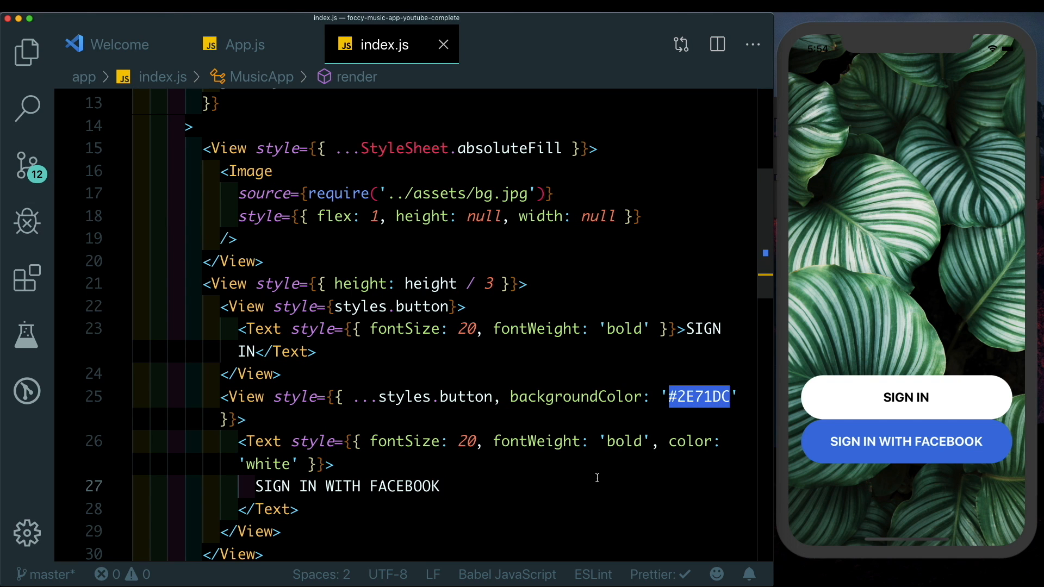
scroll(down, 3)
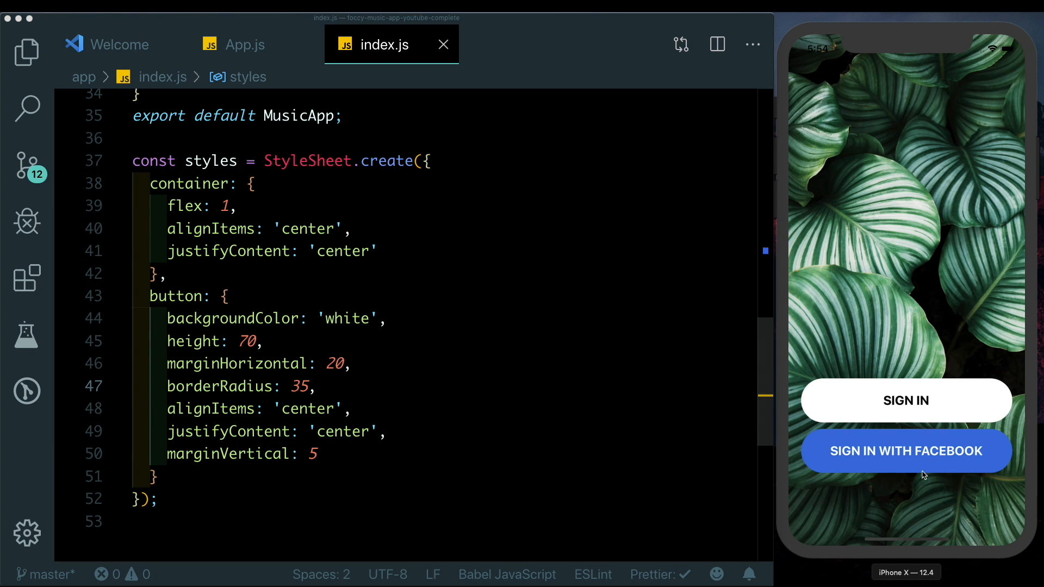